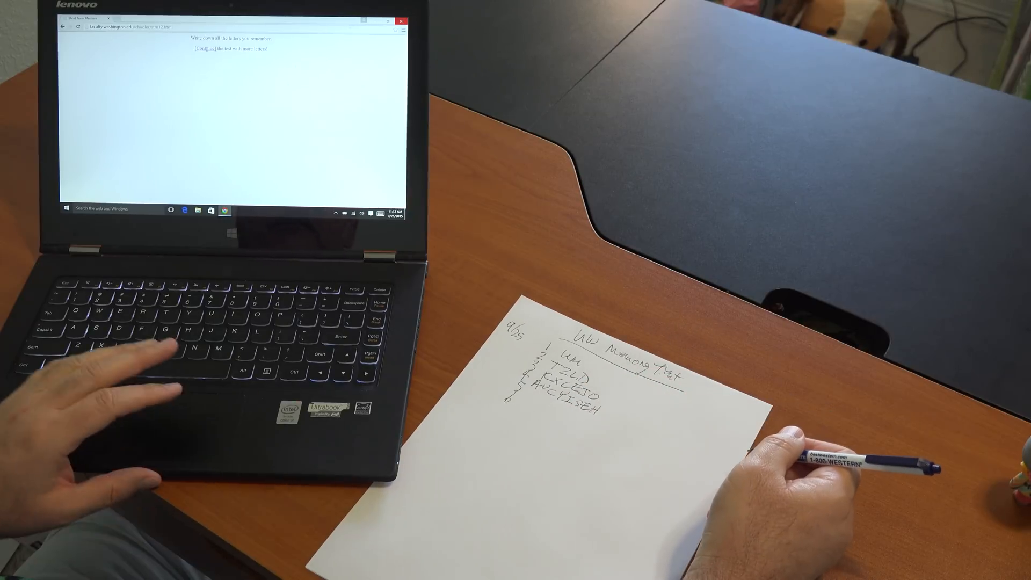
Continue the letter recall test into the next round with more letters
{"action": "left_click", "coordinate": [204, 48]}
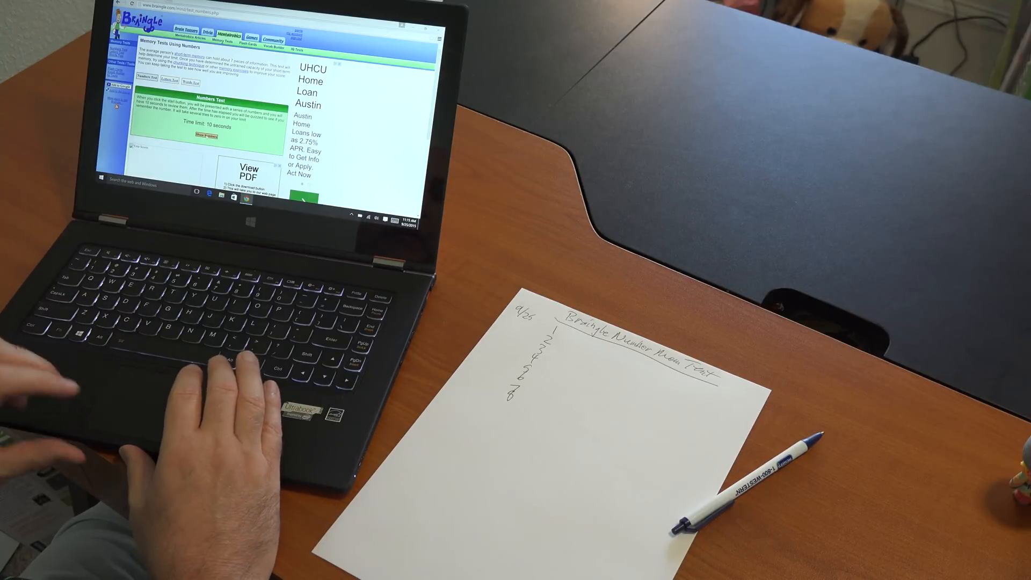
Start the numbers test, enter the remembered number 5420 and check the result
{"action": "left_click", "coordinate": [206, 138]}
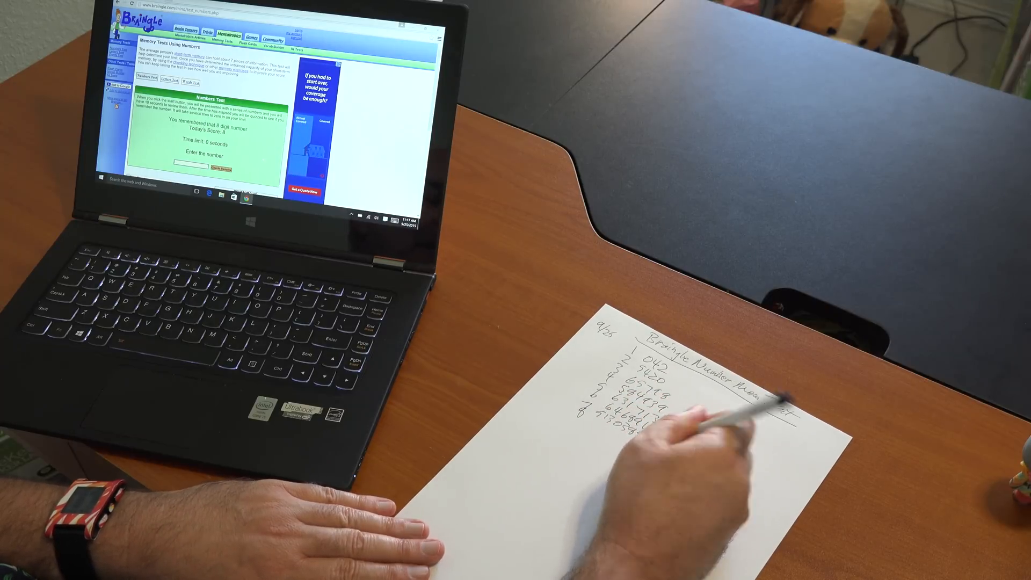
{"action": "type", "text": "5420"}
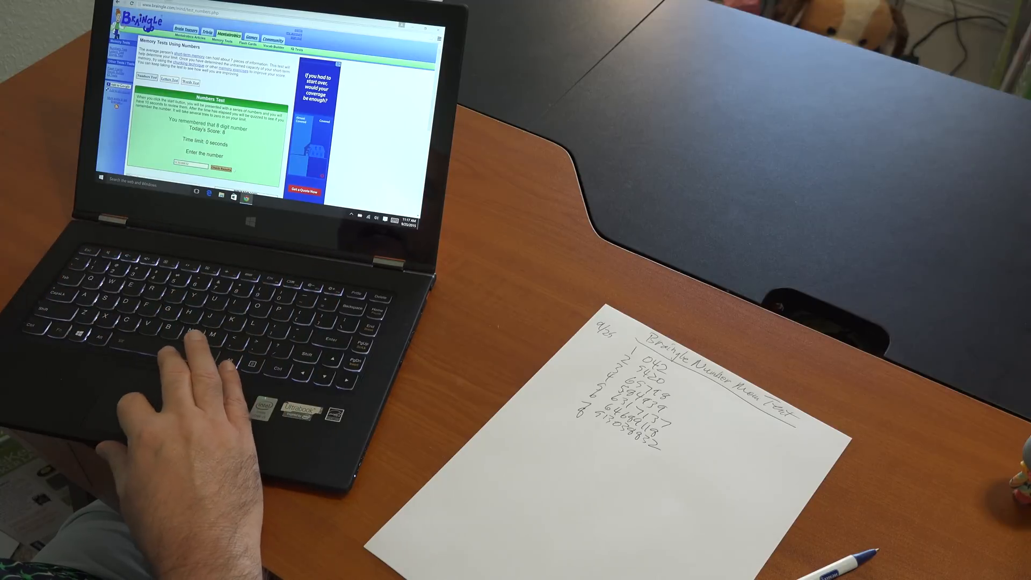
{"action": "left_click", "coordinate": [218, 169]}
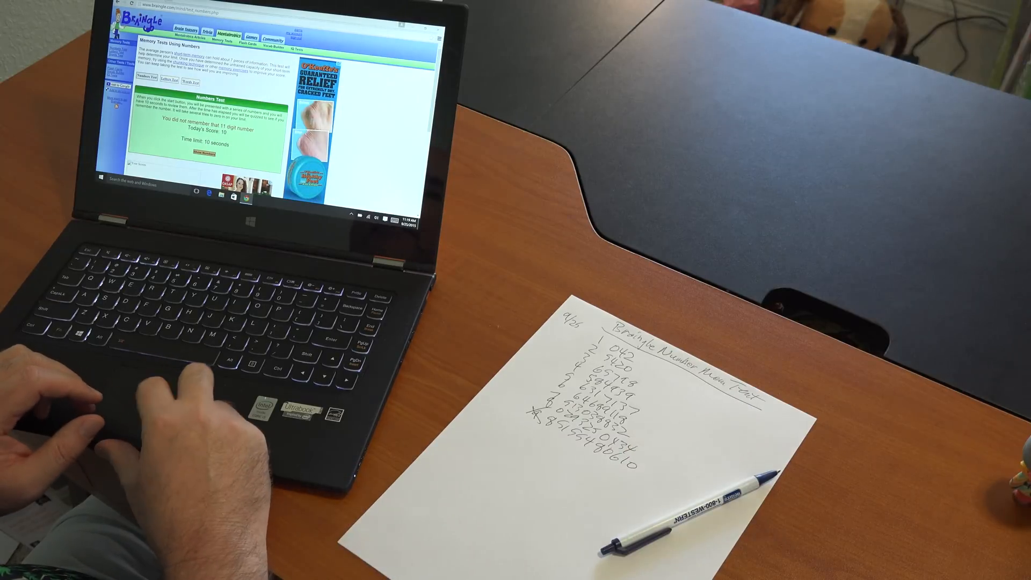
{"action": "scroll", "scroll_direction": "down", "scroll_amount": 3}
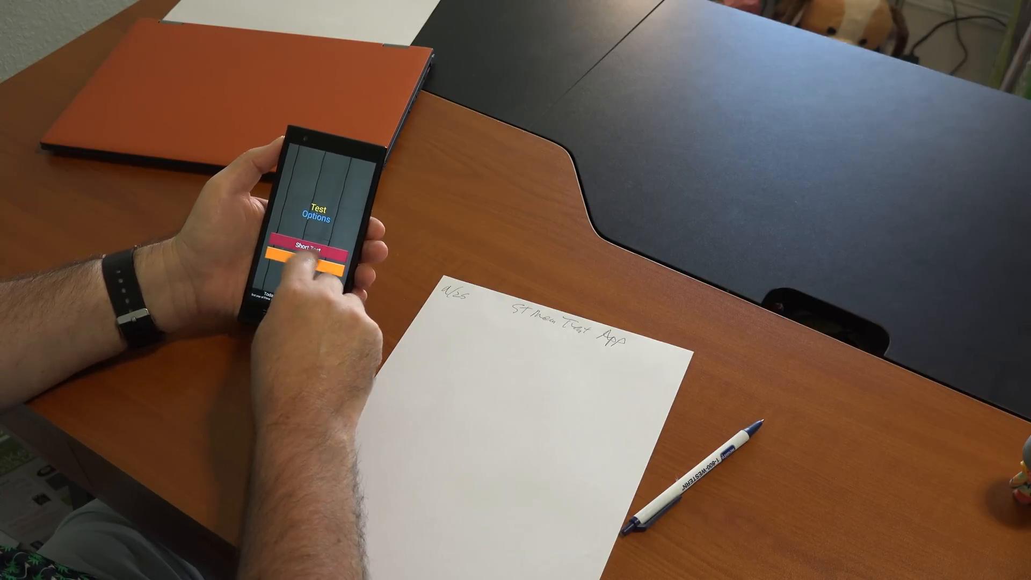
Start the Short Test so the first three-letter sequence appears
{"action": "left_click", "coordinate": [309, 248]}
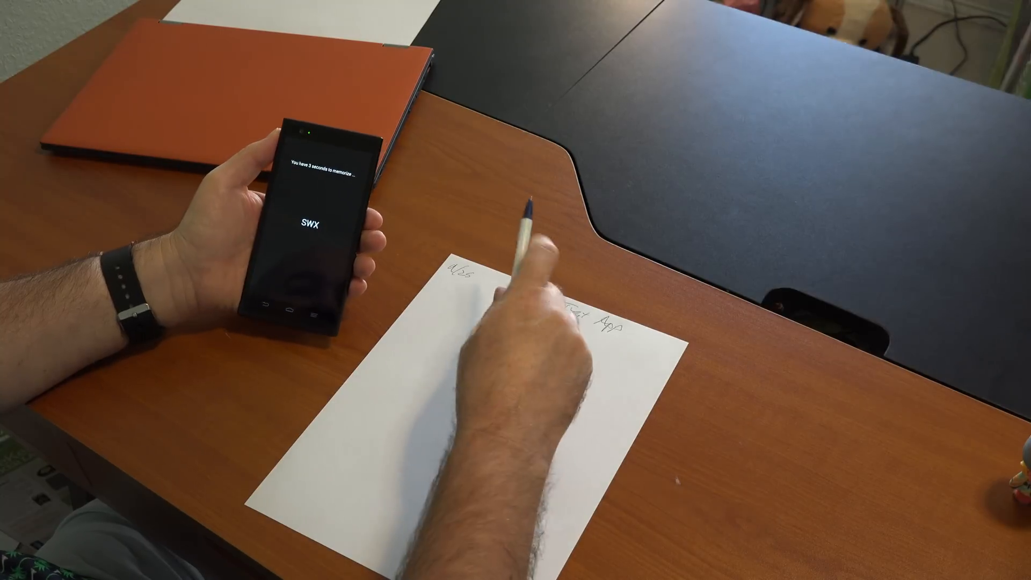